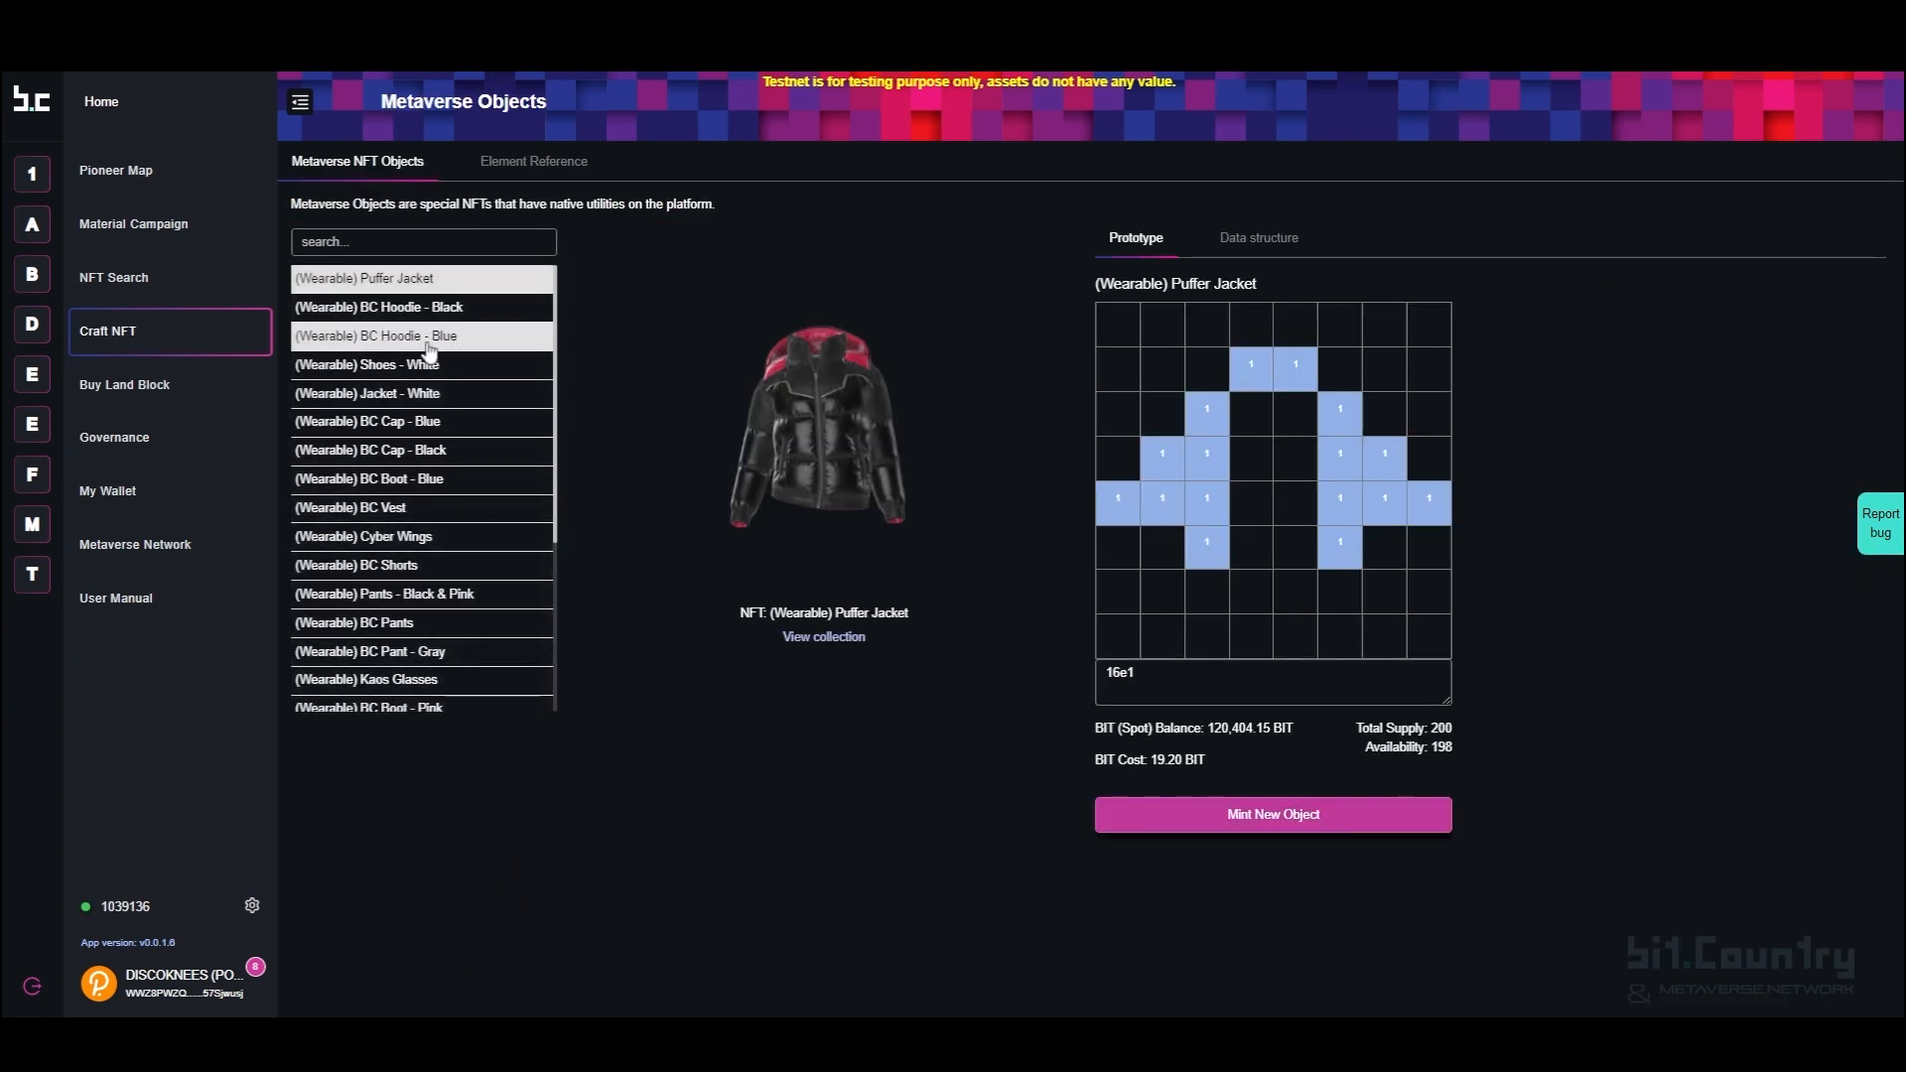
Step: Preview Shoes - White and Jacket - White, then choose BC Hoodie - Black and start minting it
click(364, 363)
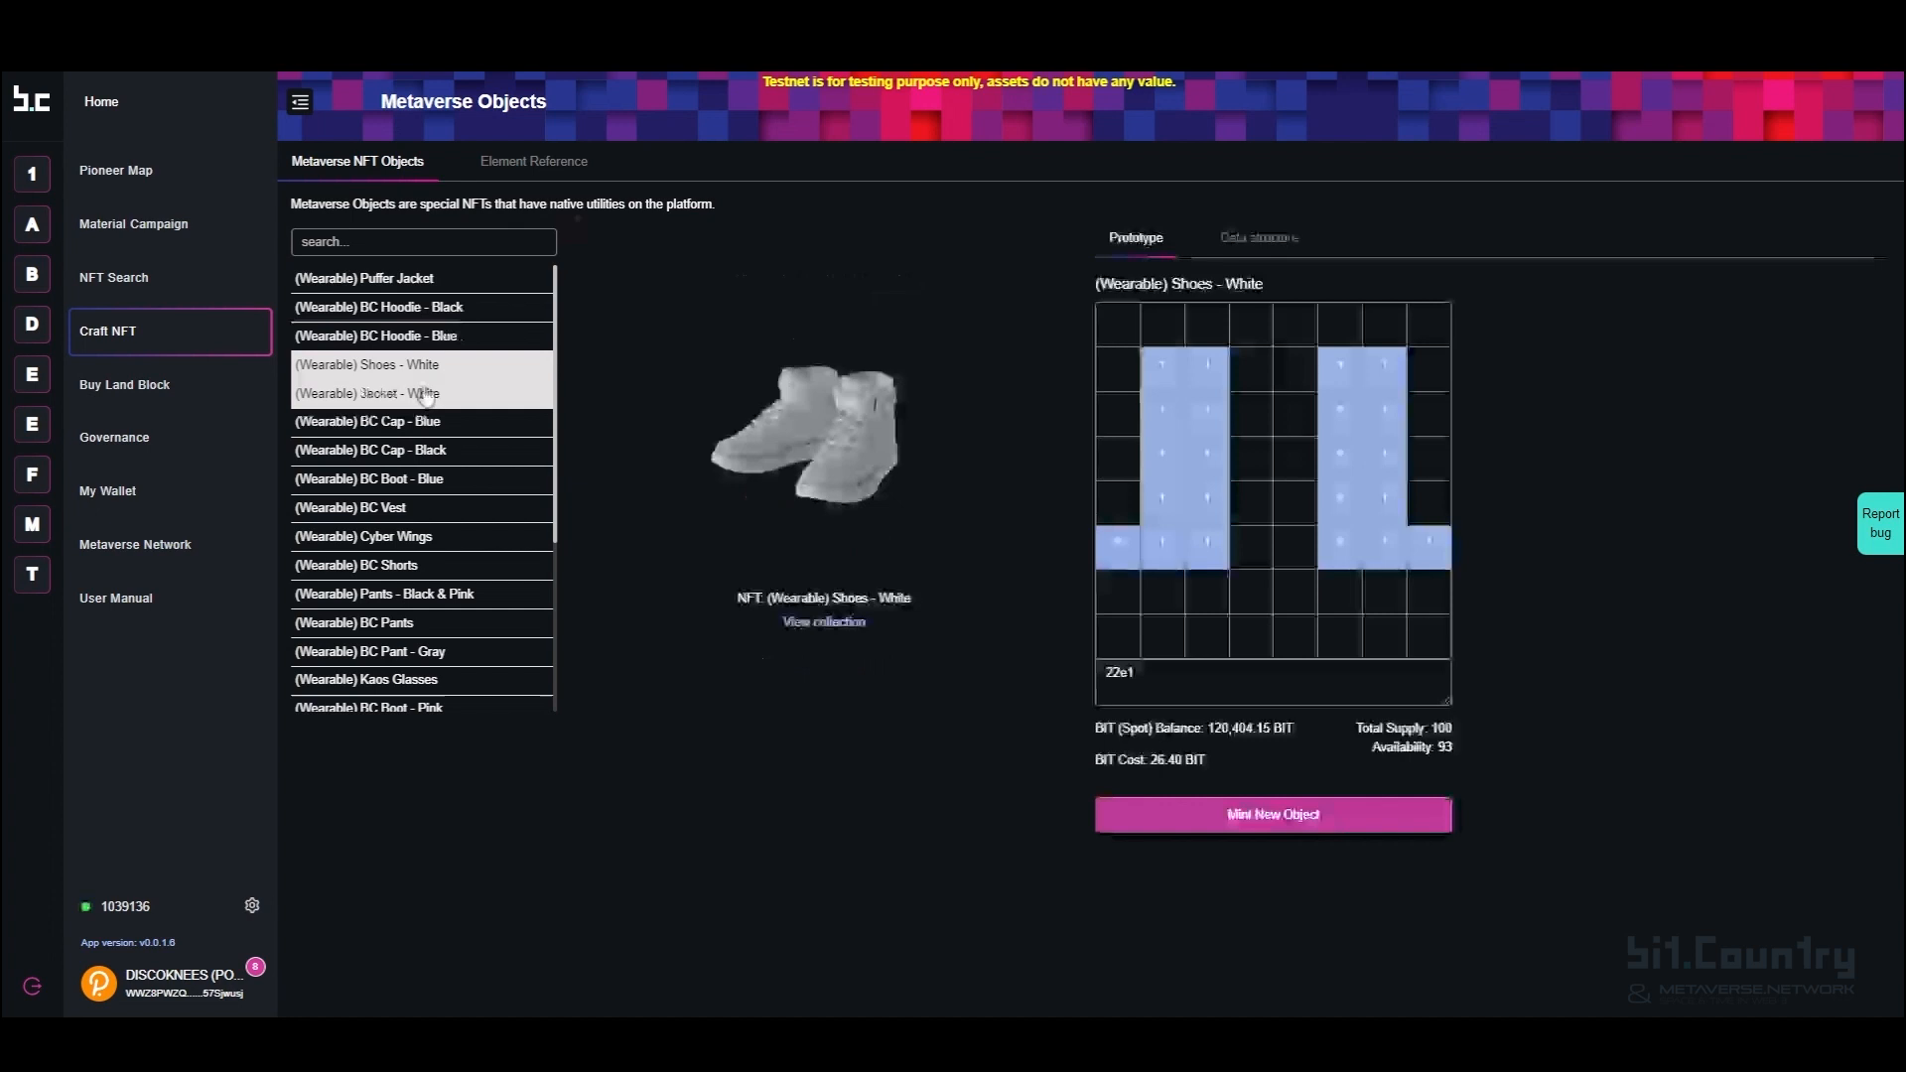
click(367, 393)
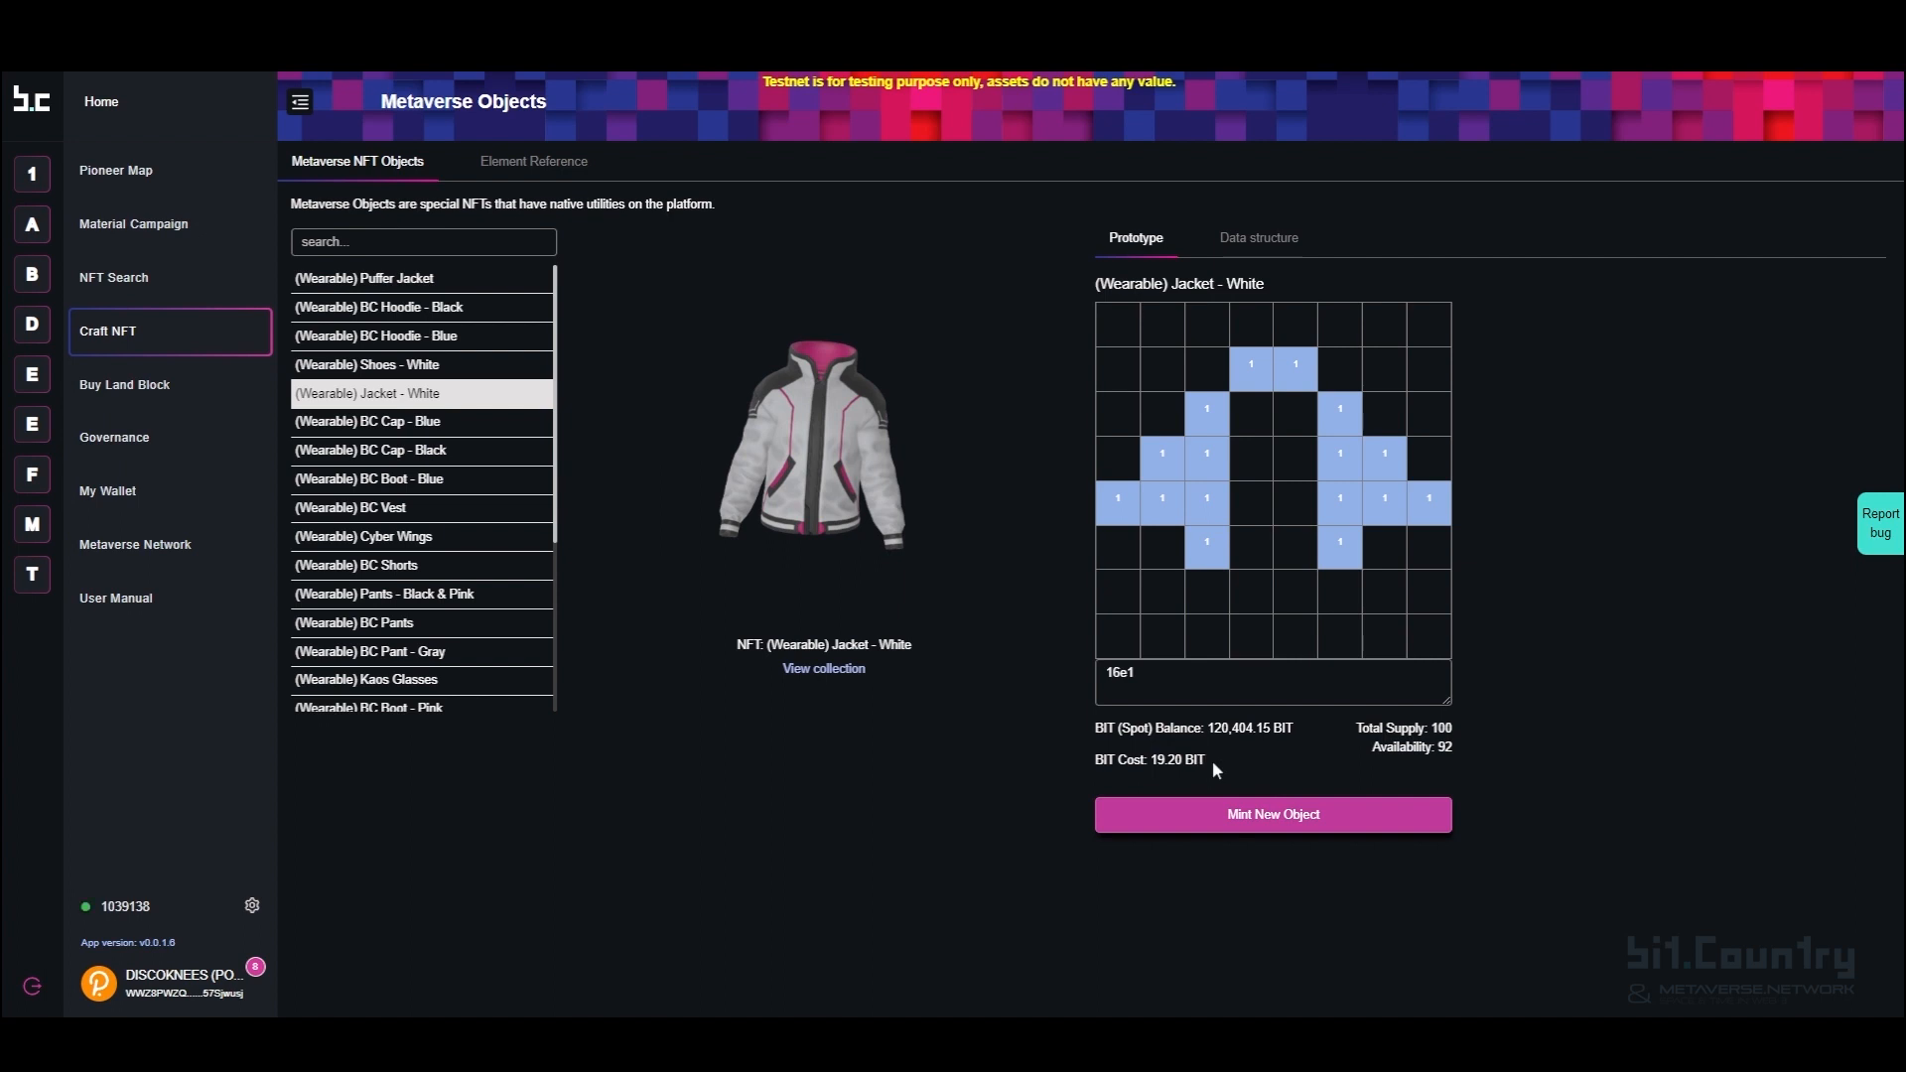
double_click(1147, 760)
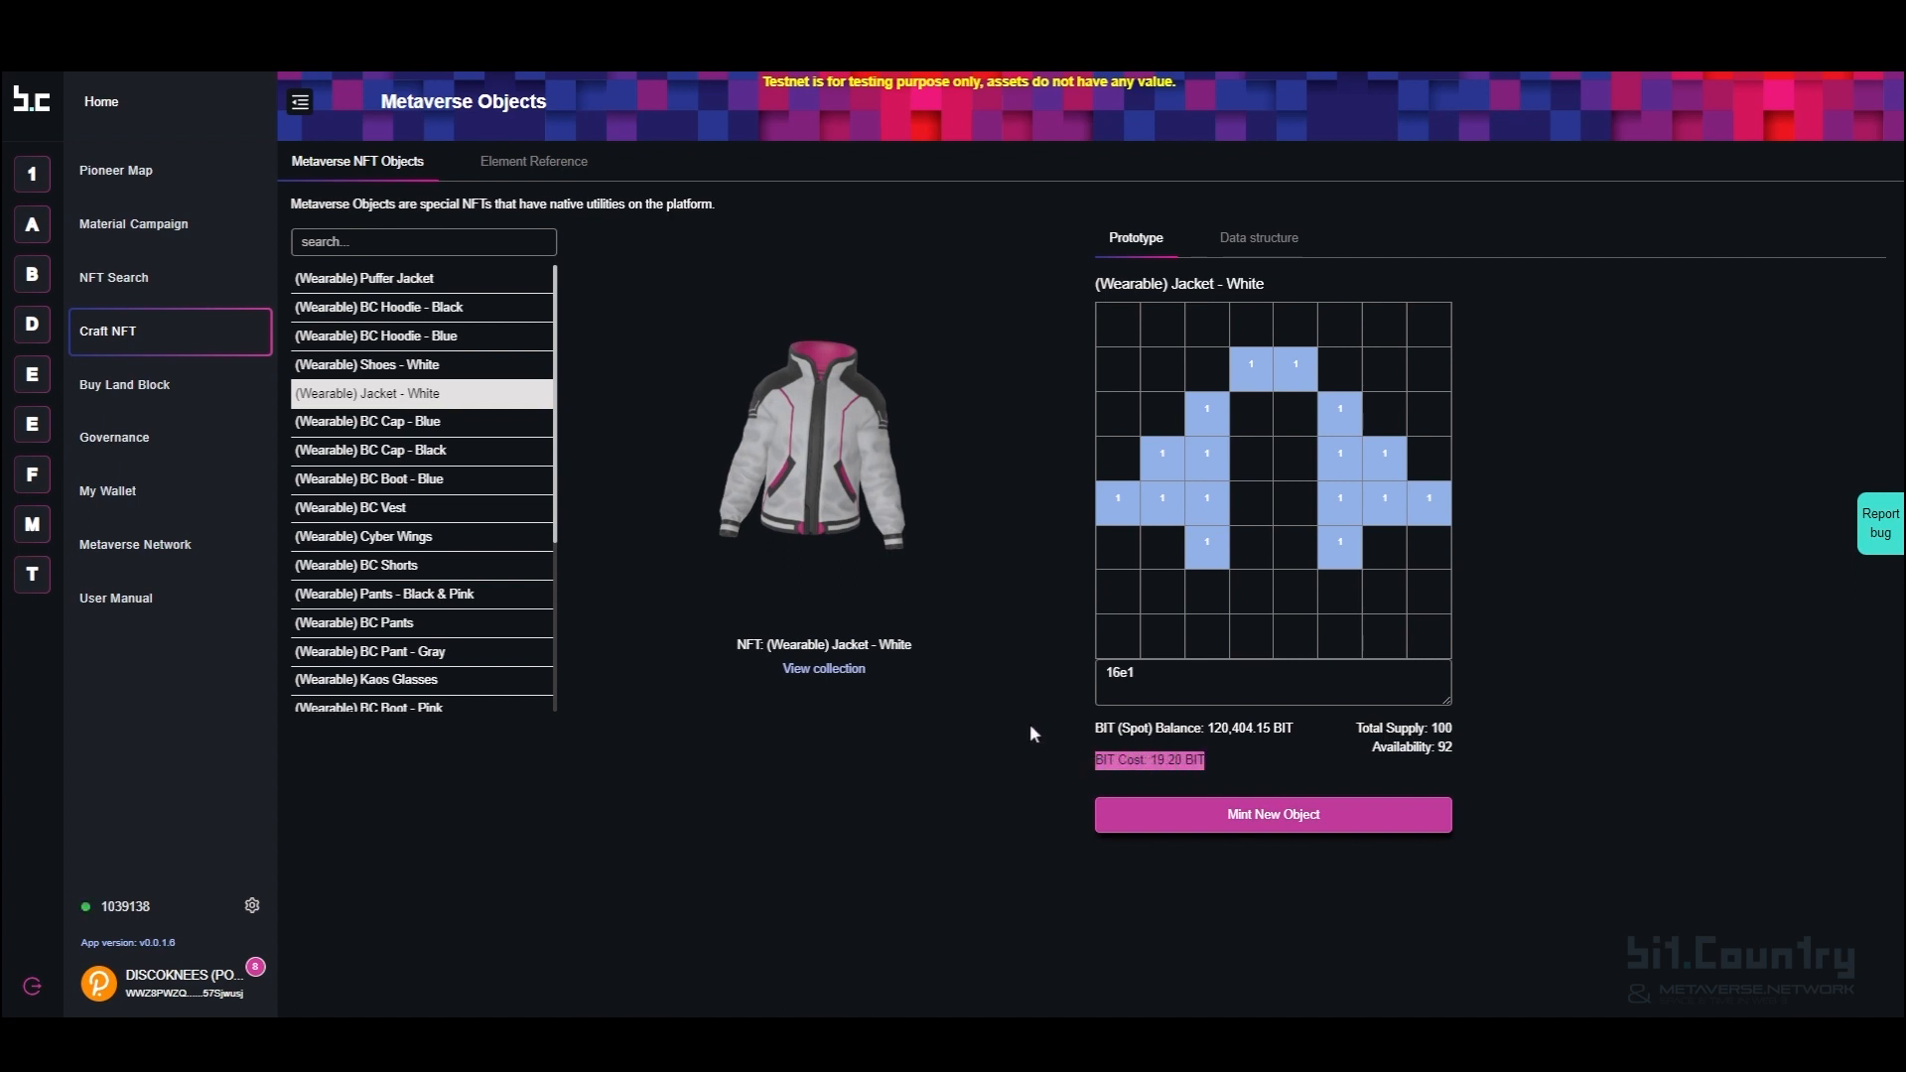
mouse_move(892, 605)
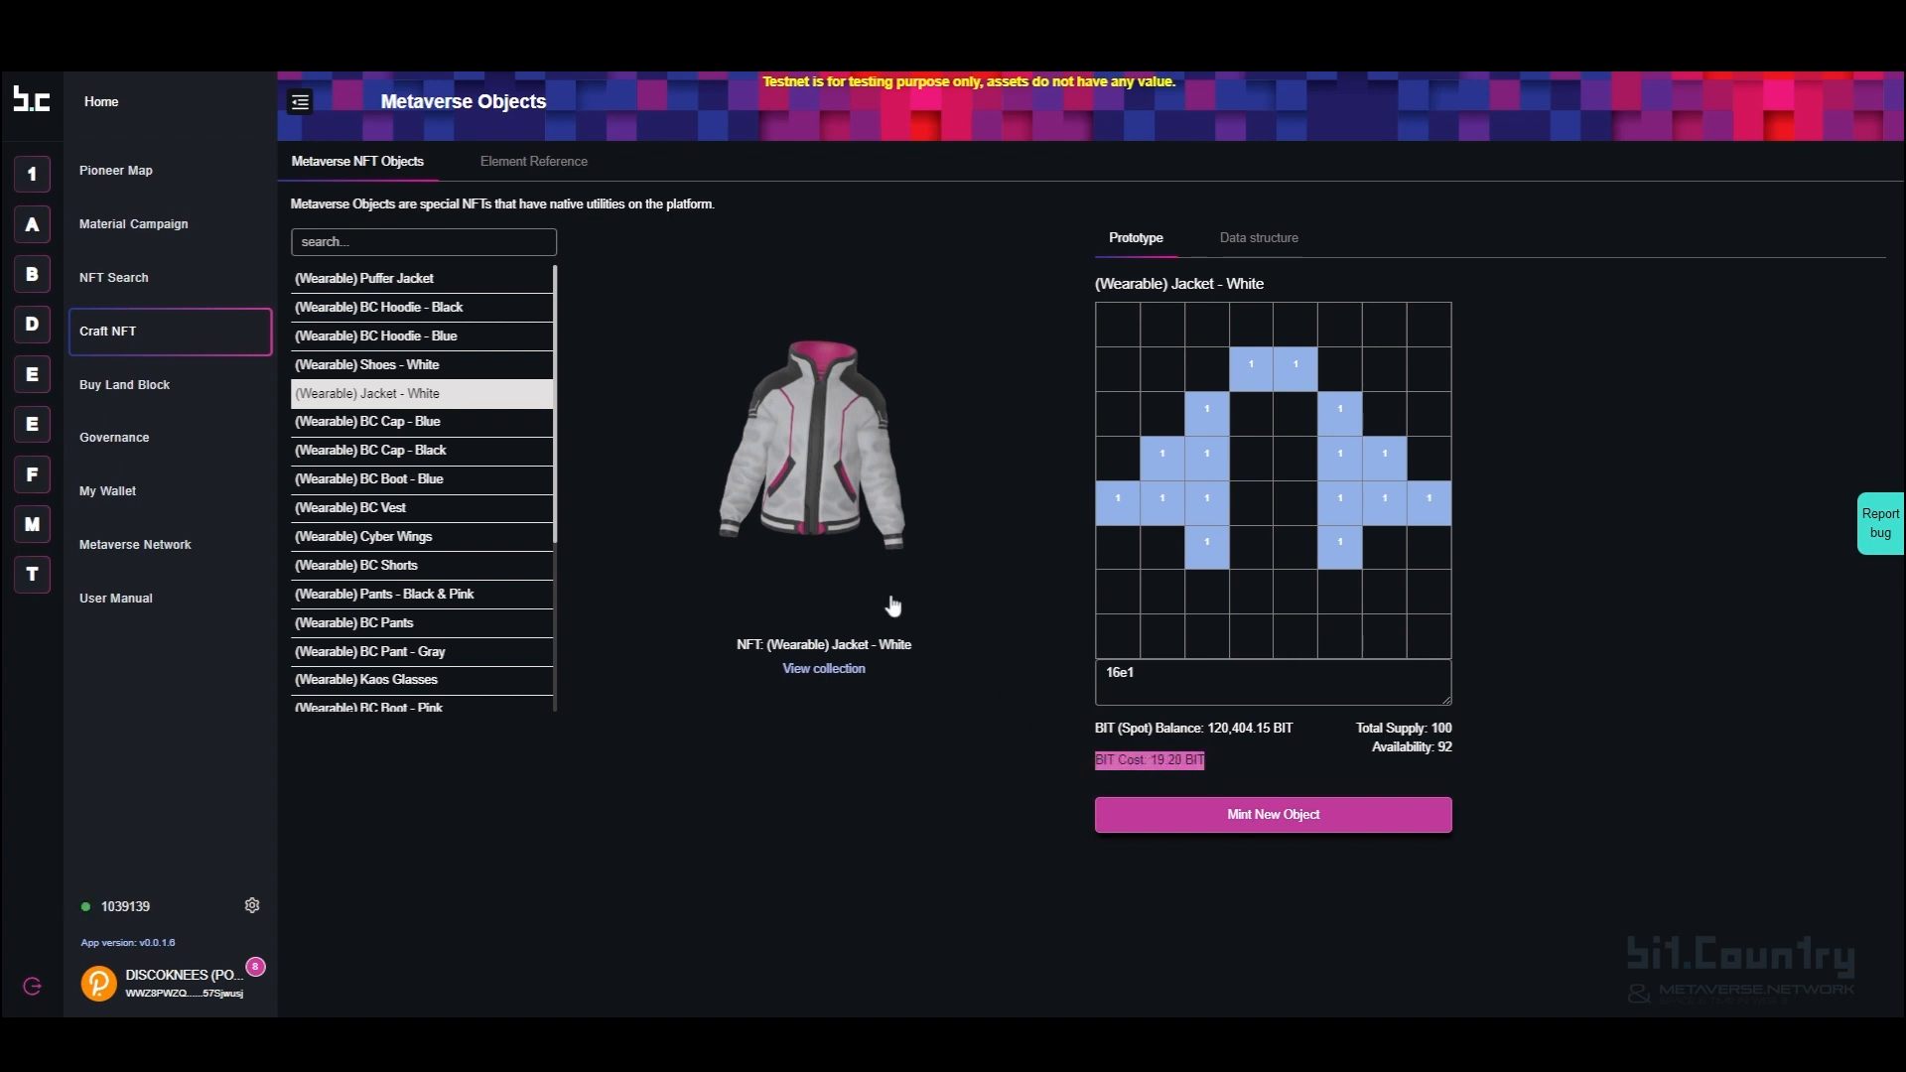
click(377, 307)
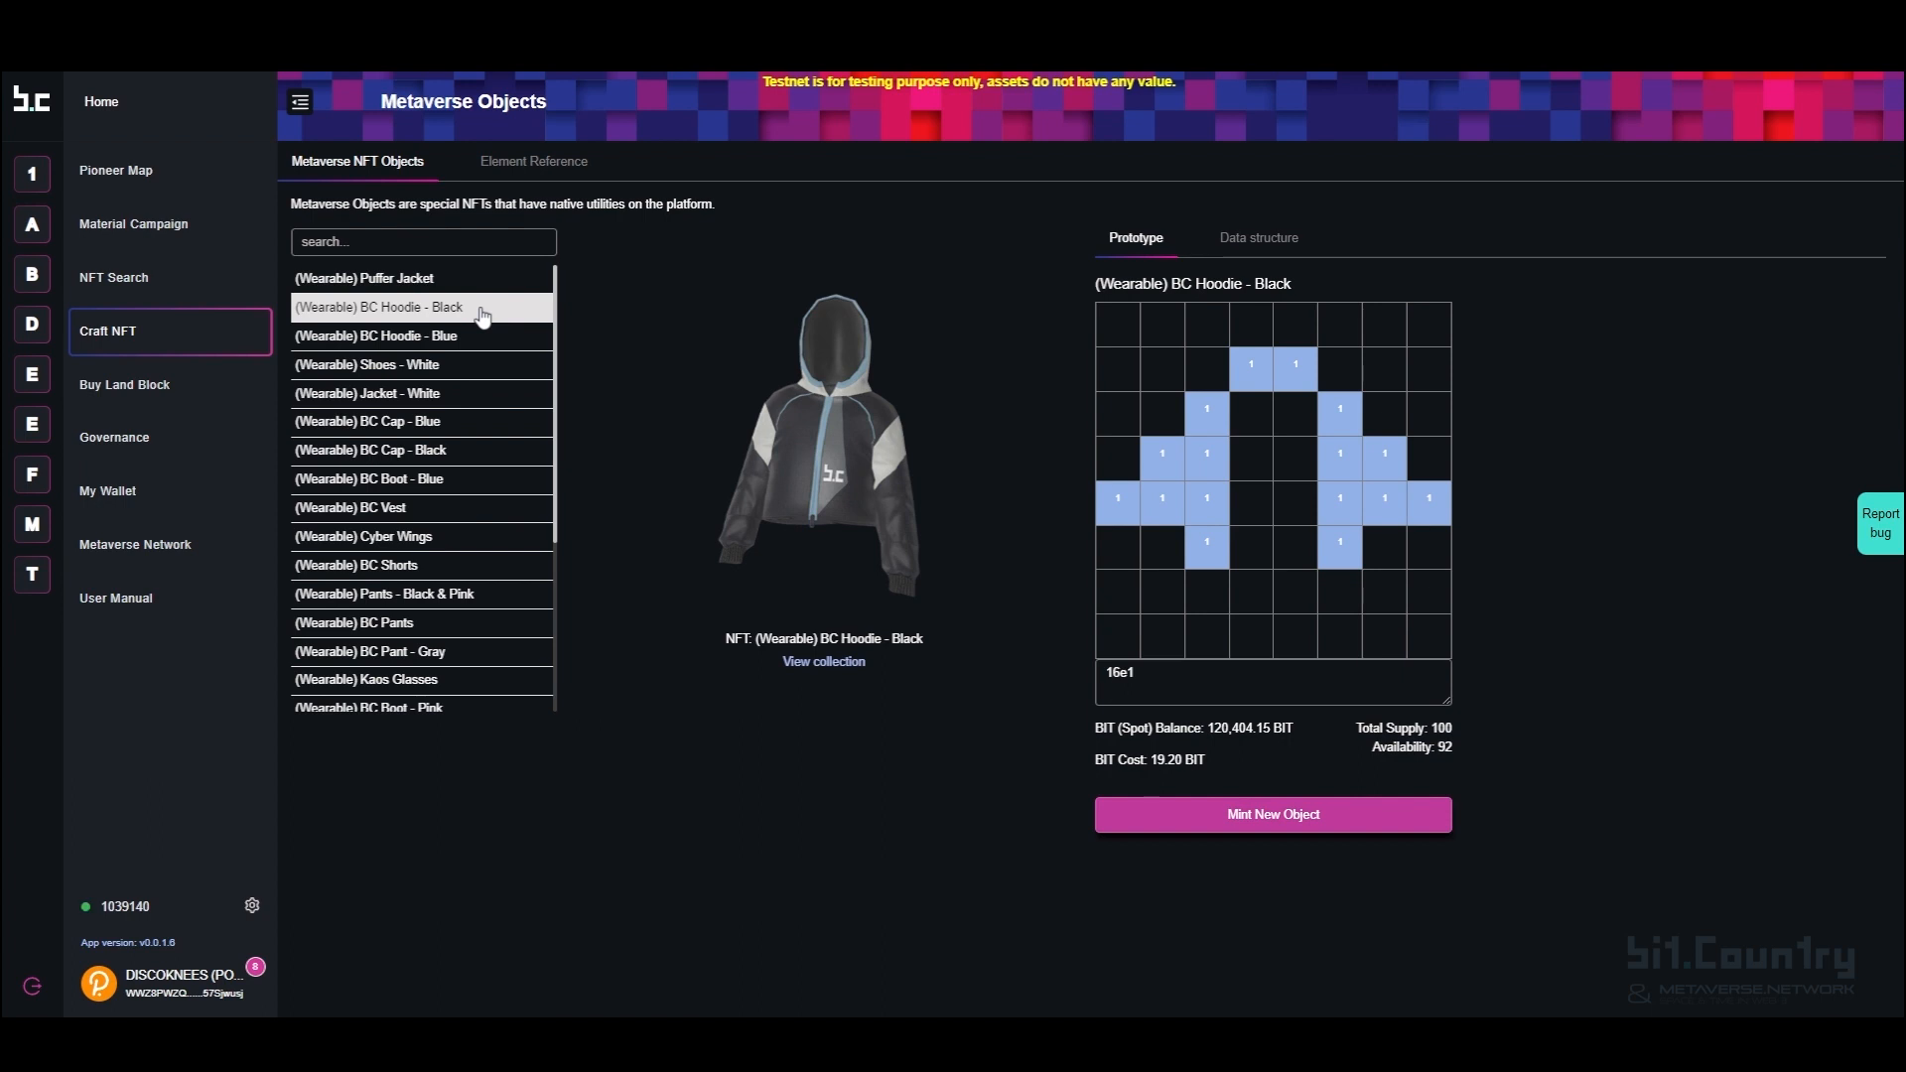
mouse_move(1321, 904)
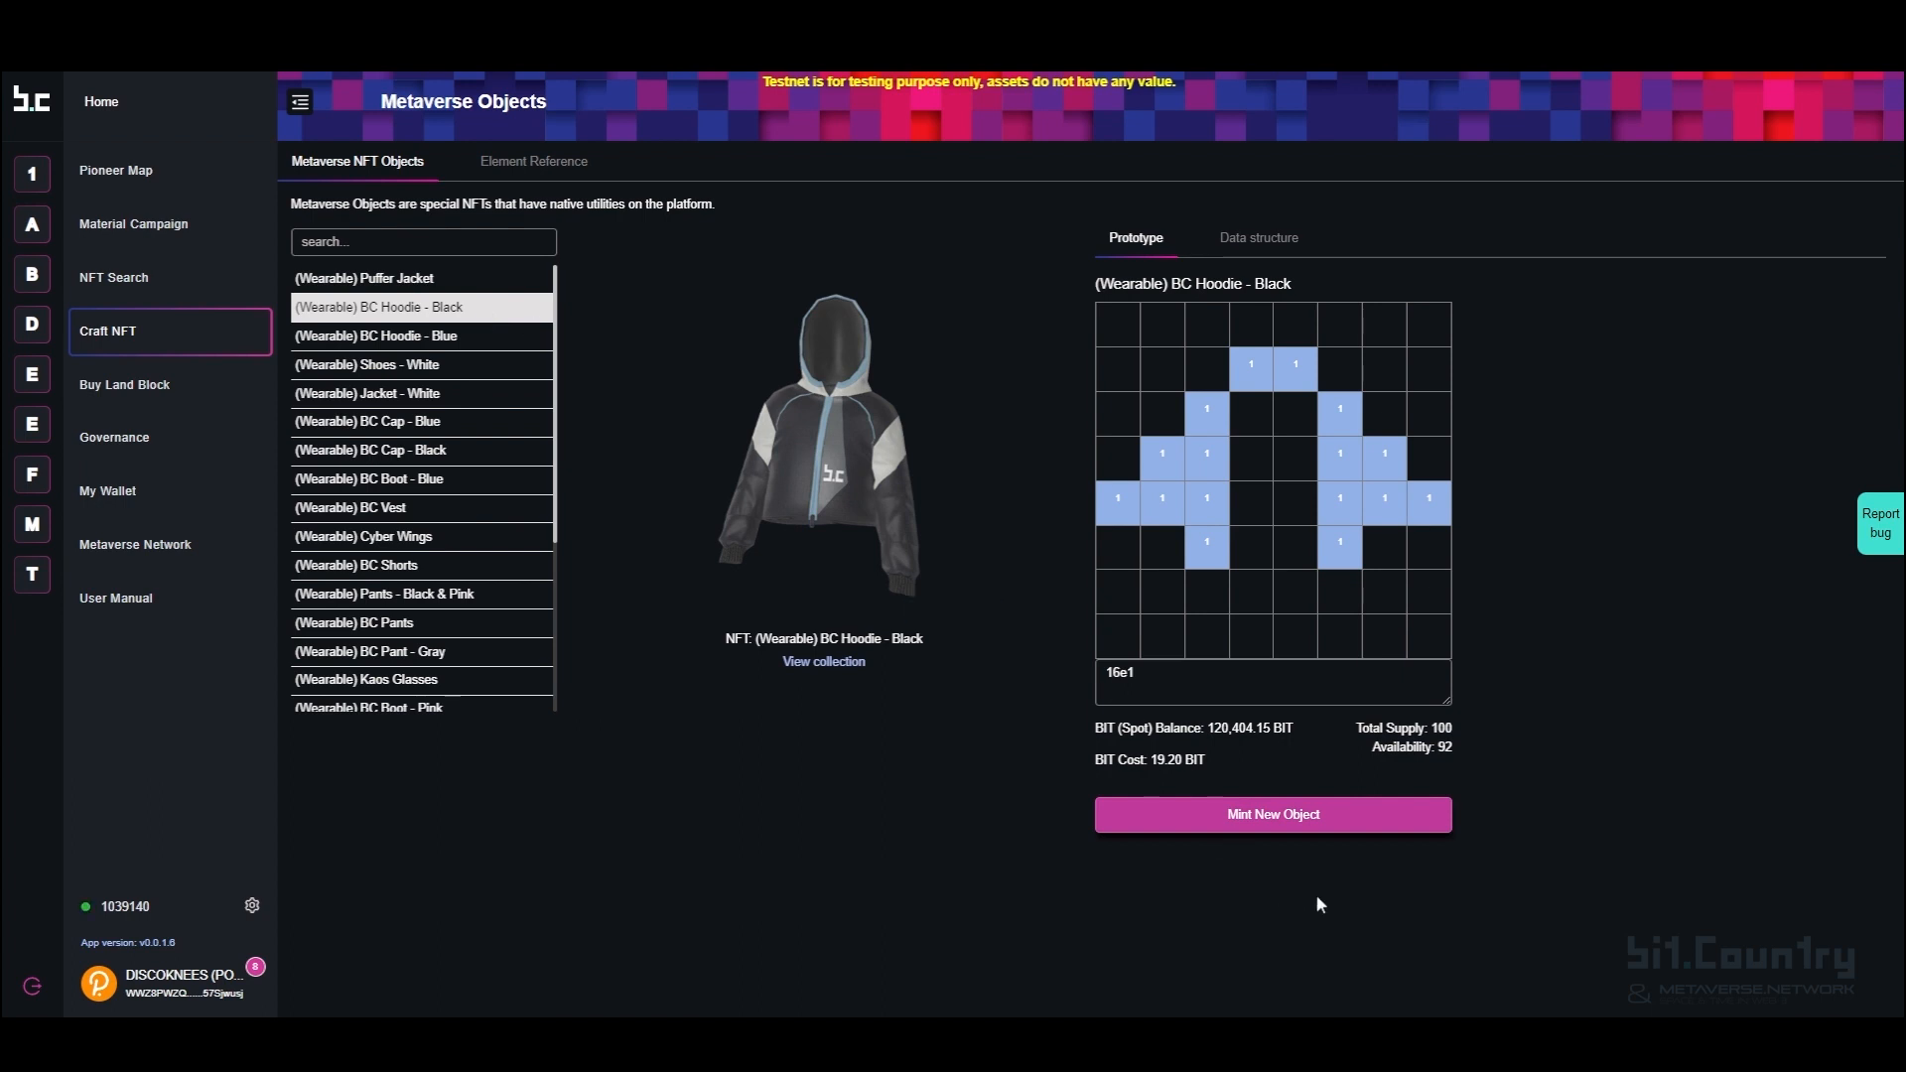
click(1271, 813)
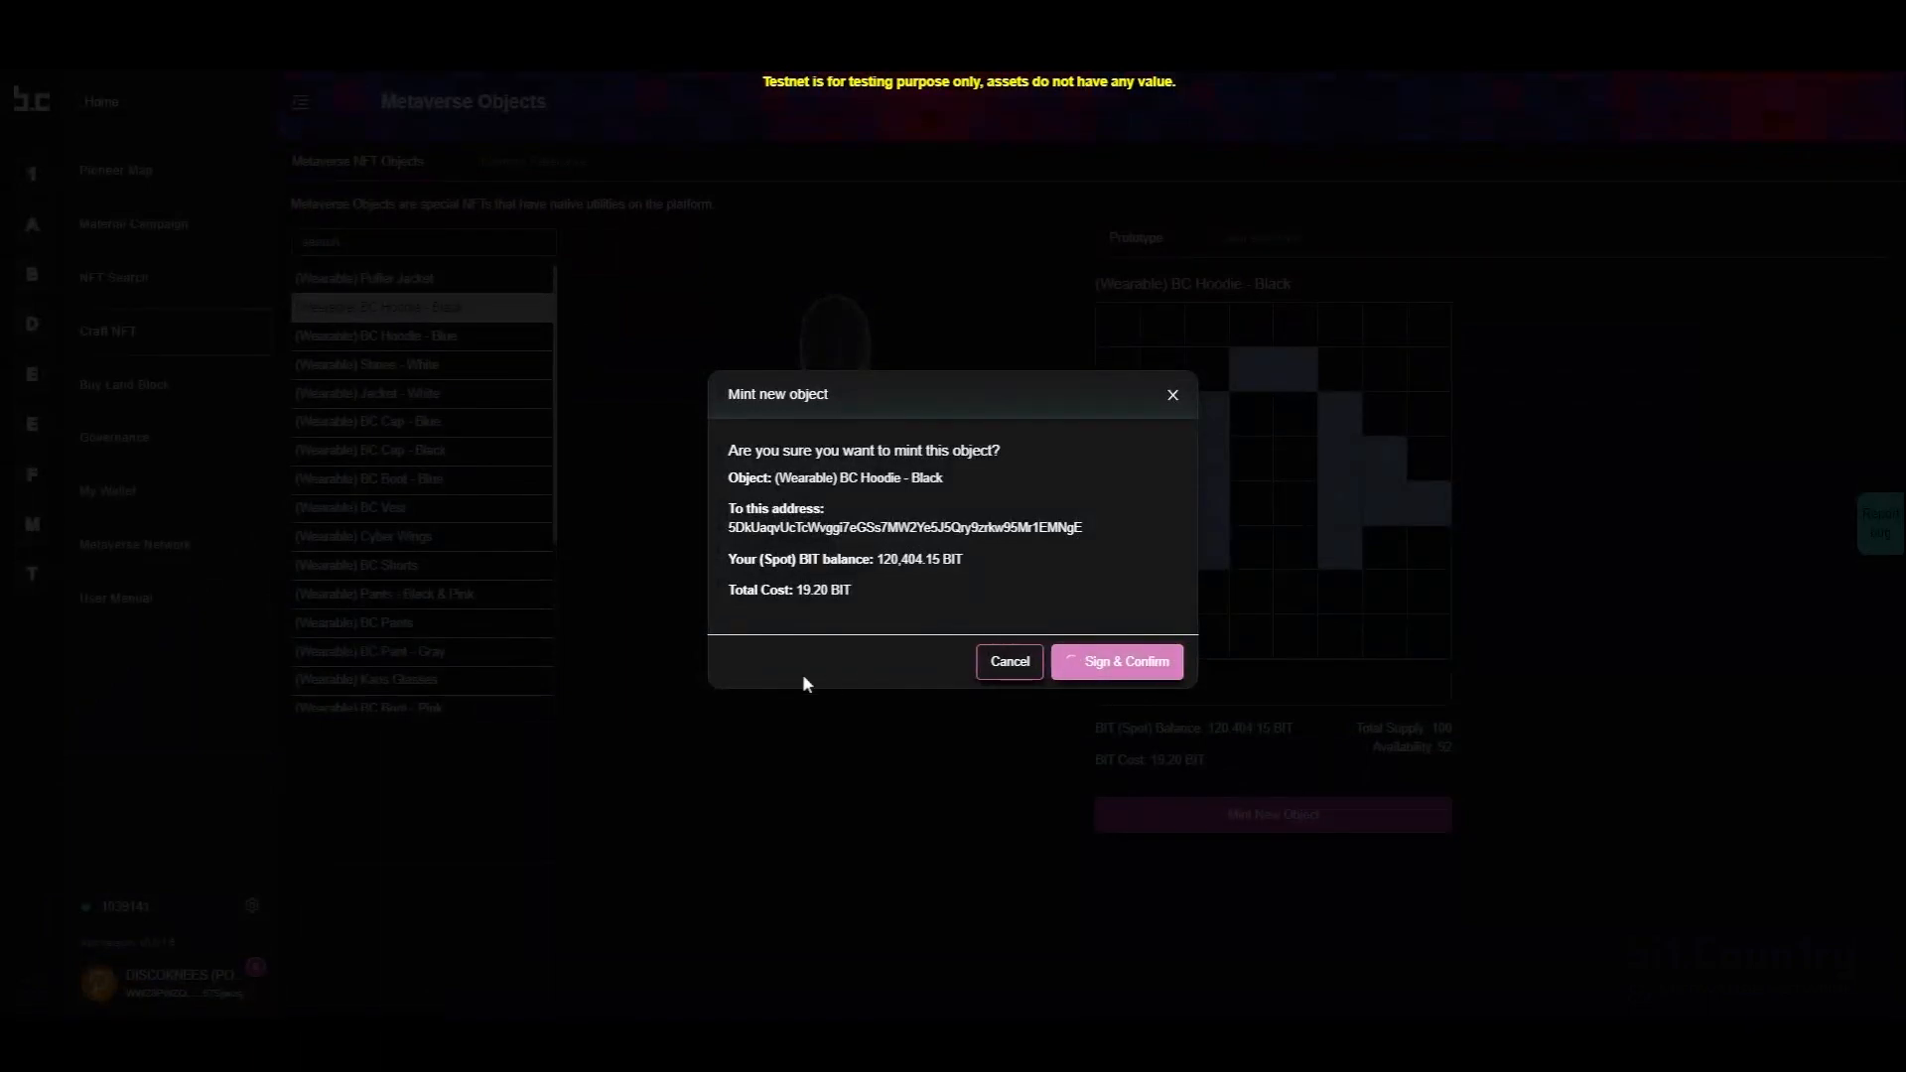
mouse_move(590, 594)
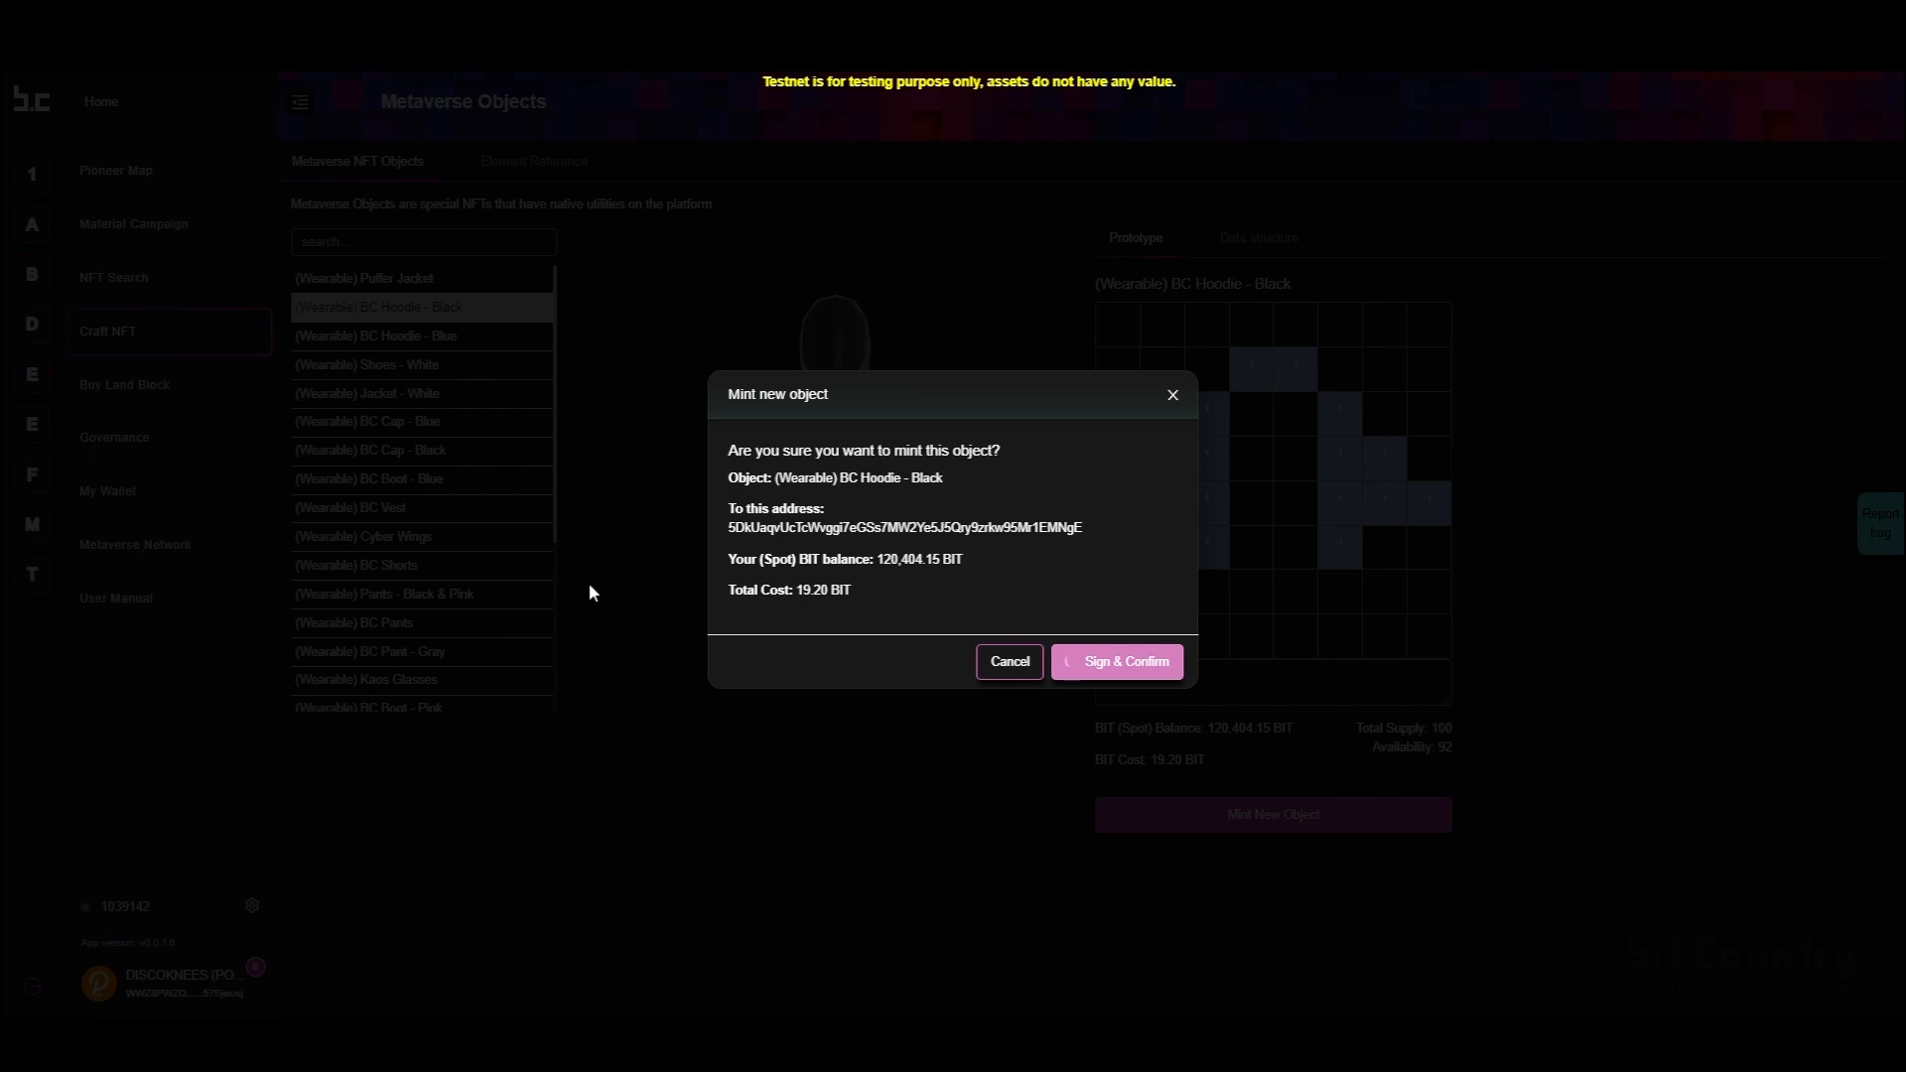
Step: Sign and confirm the 19.20 BIT BC Hoodie - Black mint, then dismiss the success message
click(1115, 661)
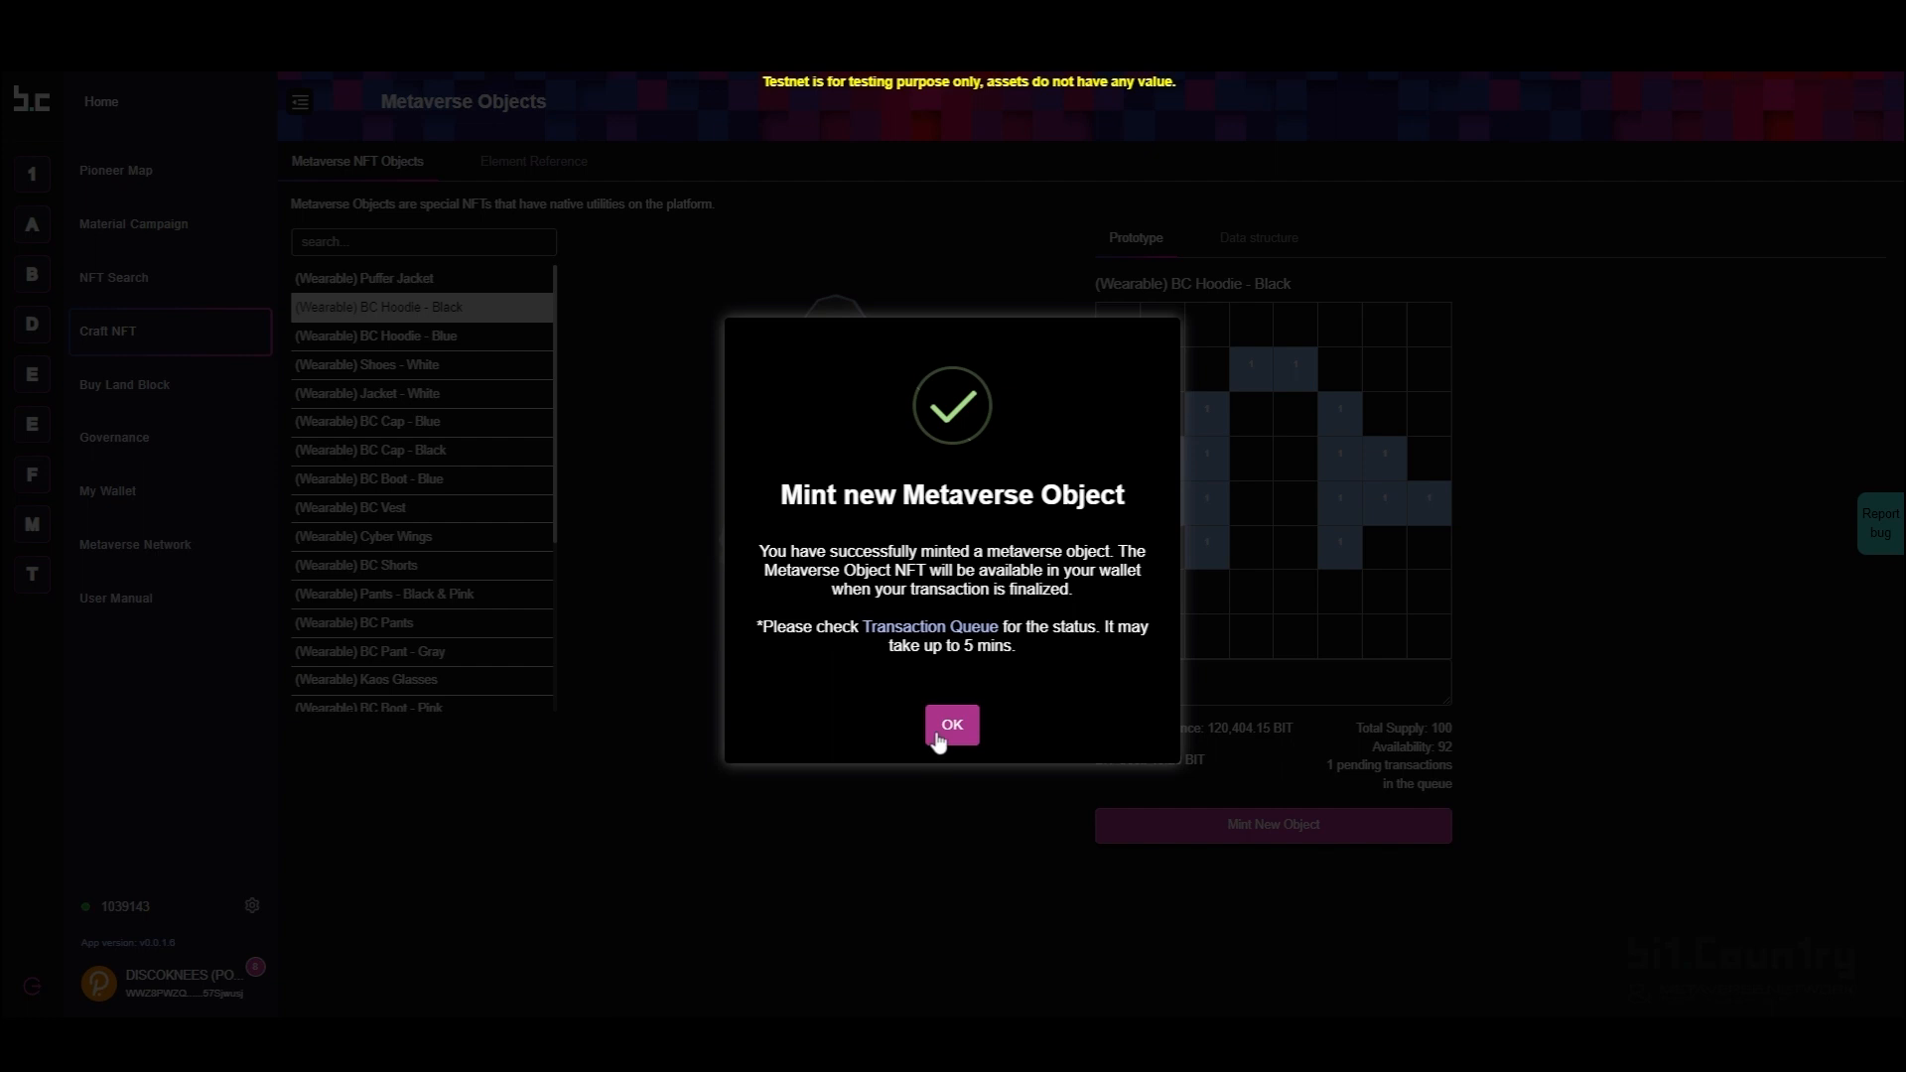
click(951, 723)
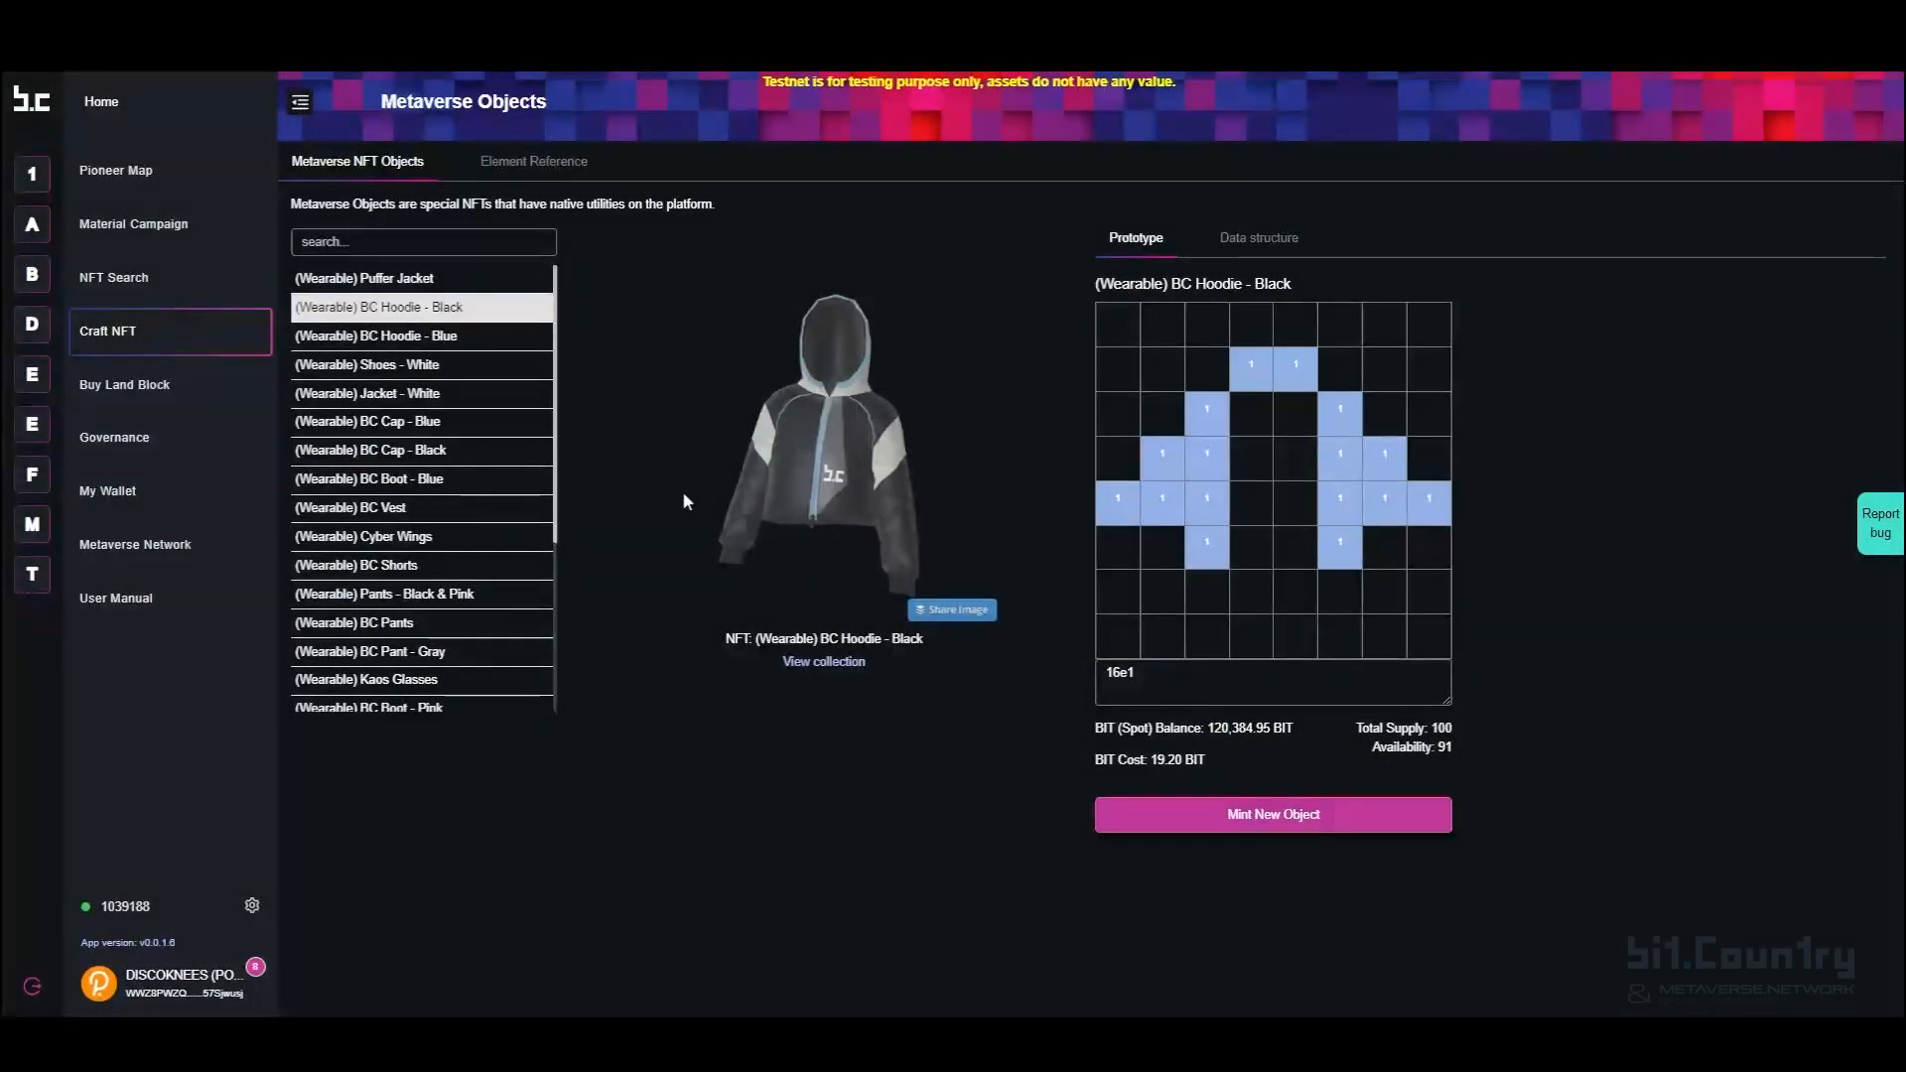
Step: View My Wallet's My Assets collected NFTs, headed by BC Hoodie - Black
click(107, 490)
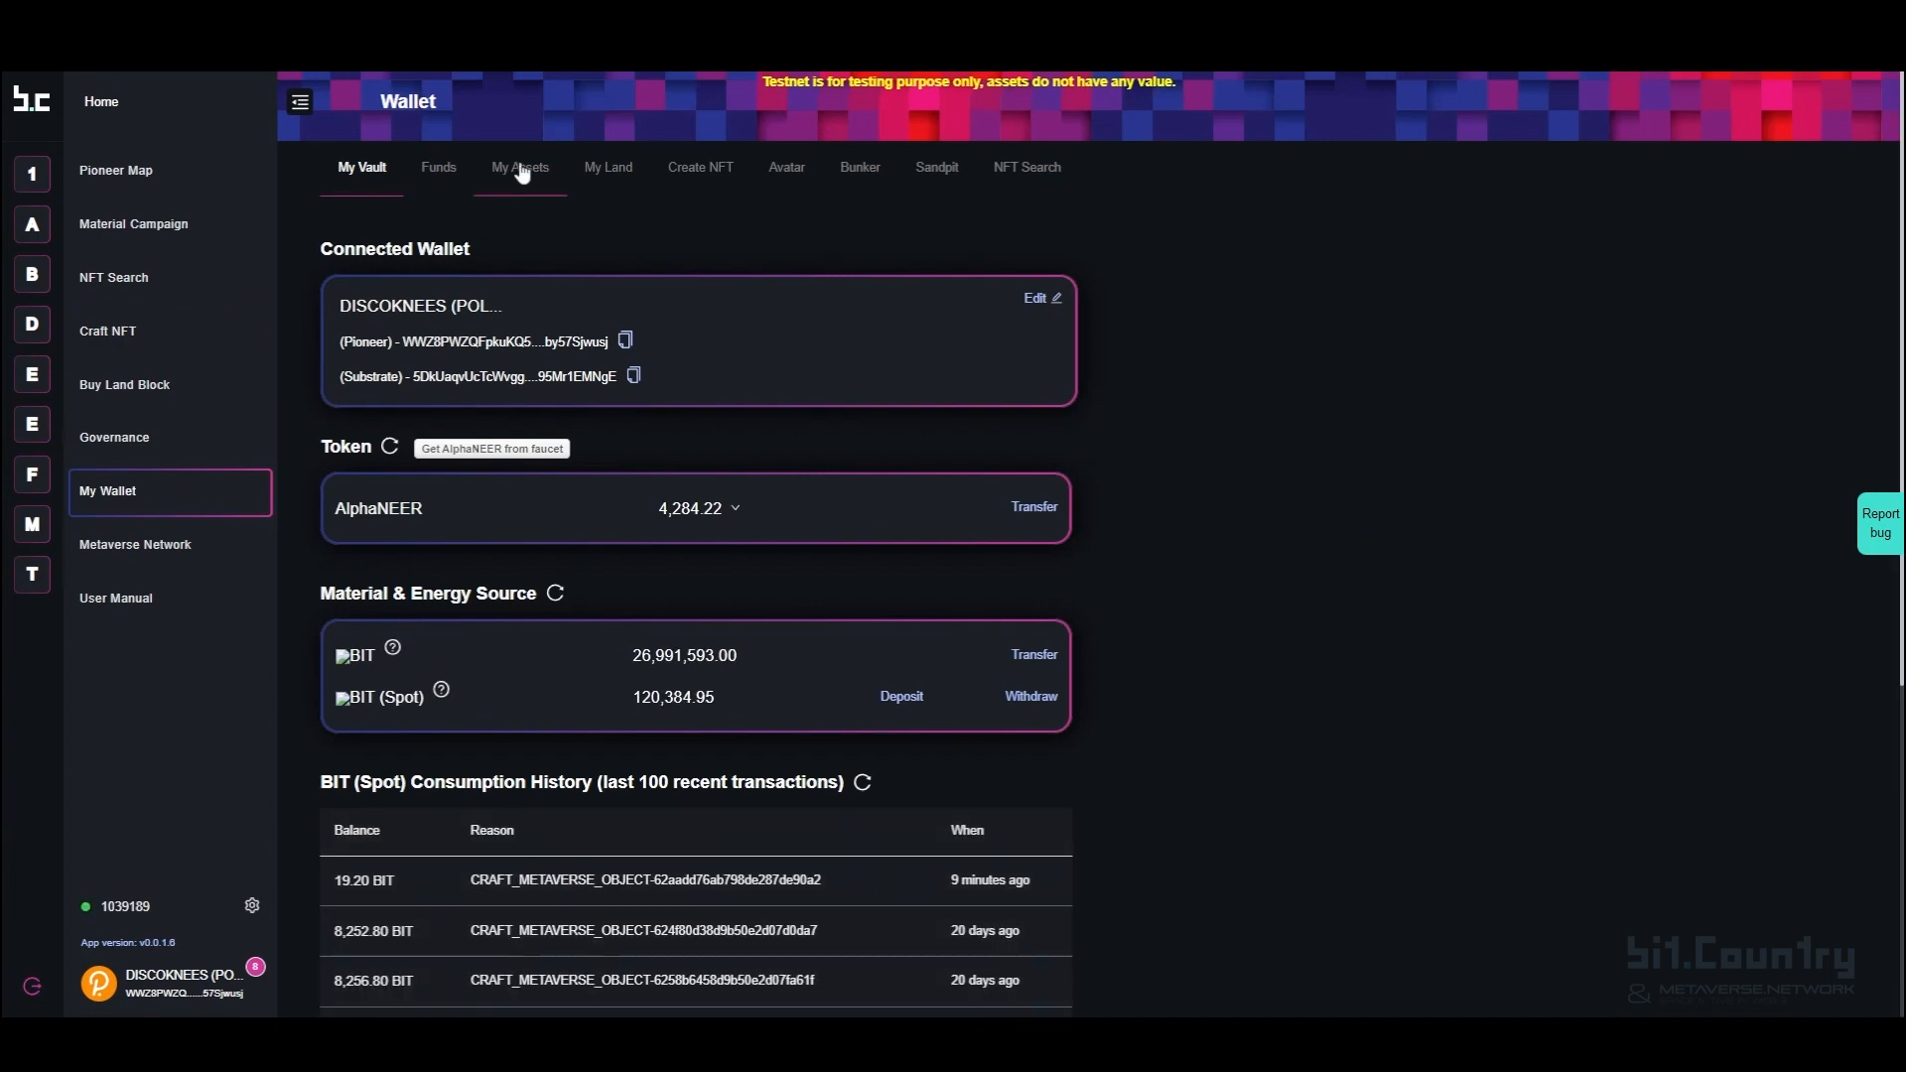
click(519, 166)
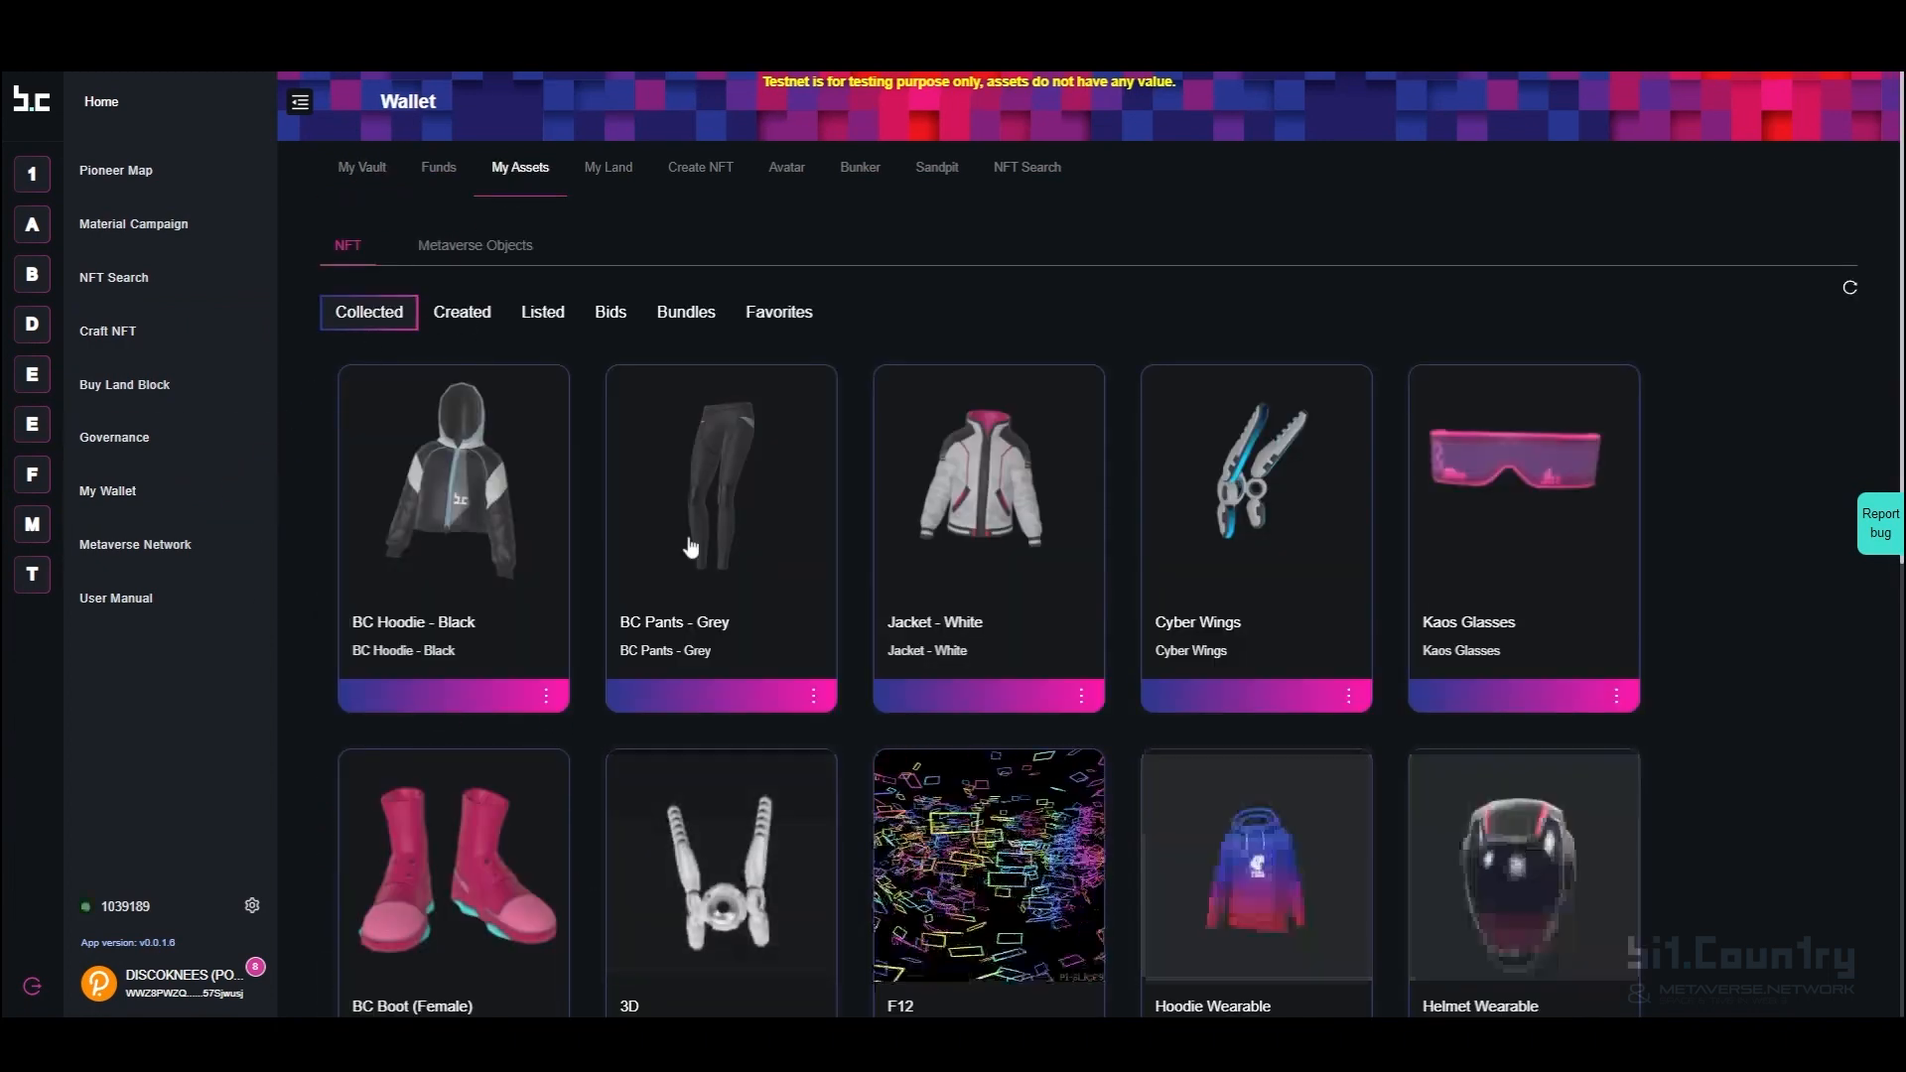
mouse_move(546, 413)
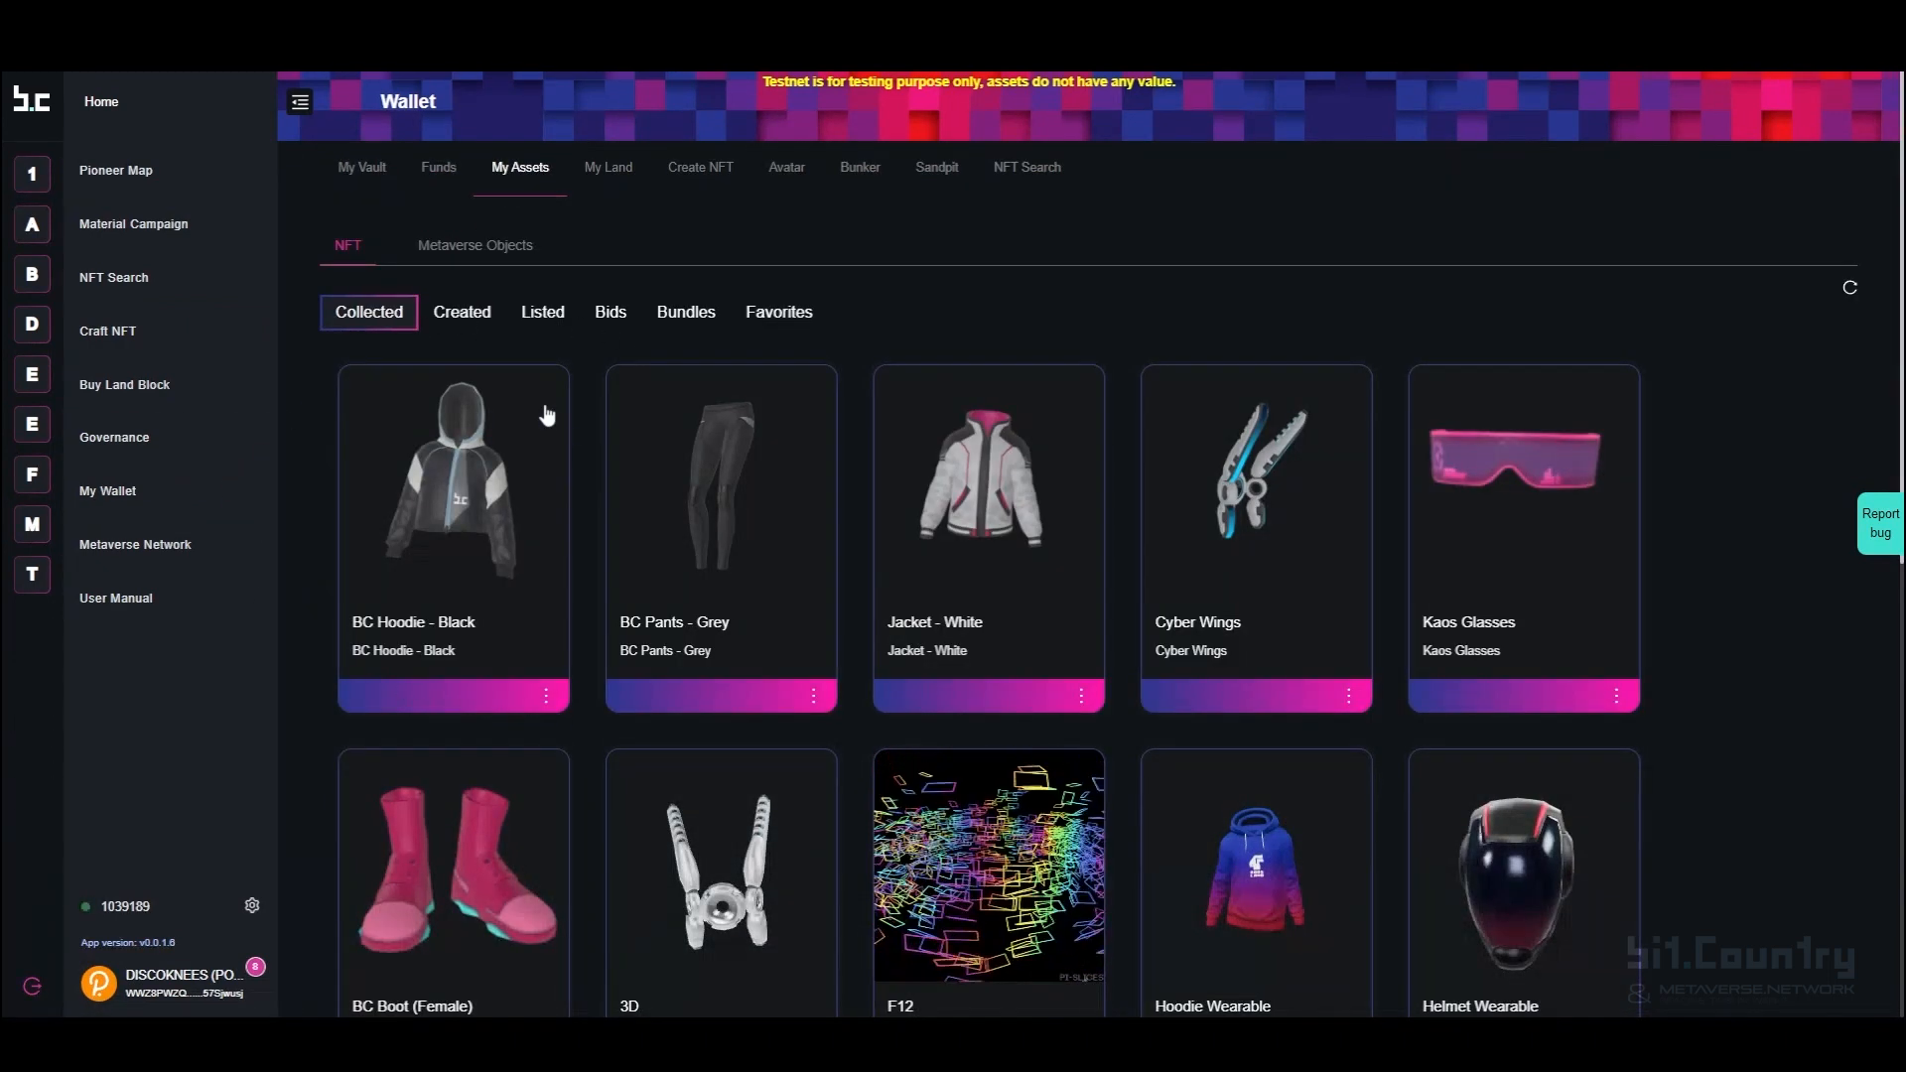